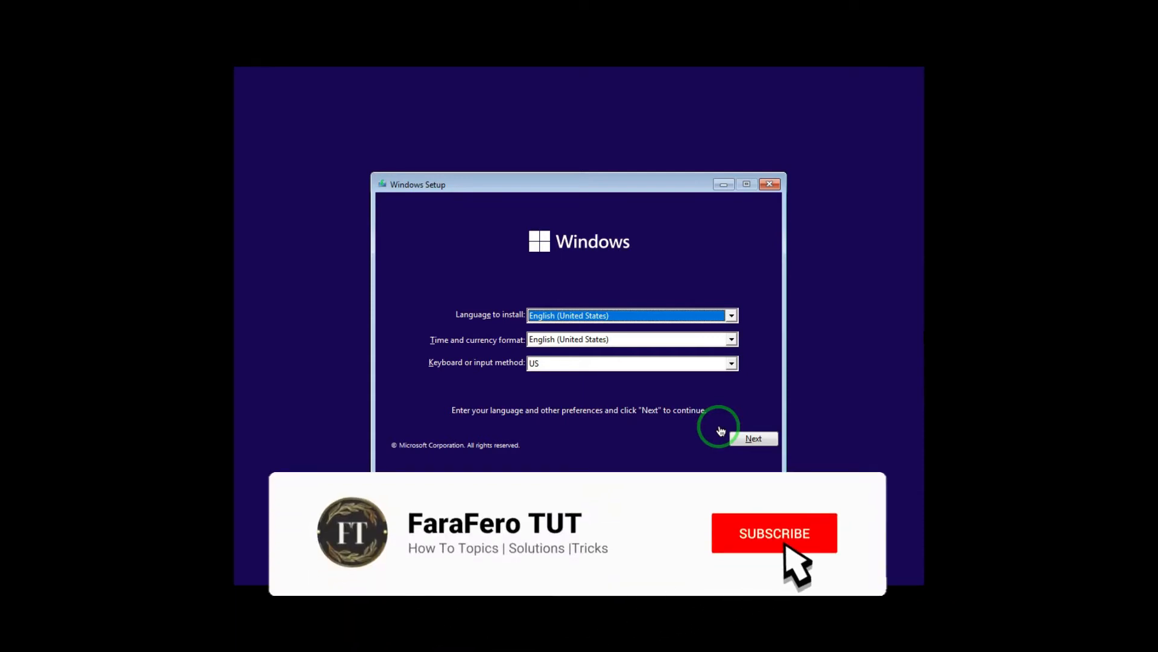
Open a Command Prompt over setup with Shift+F10 and launch regedit
{"action": "left_click", "coordinate": [774, 532]}
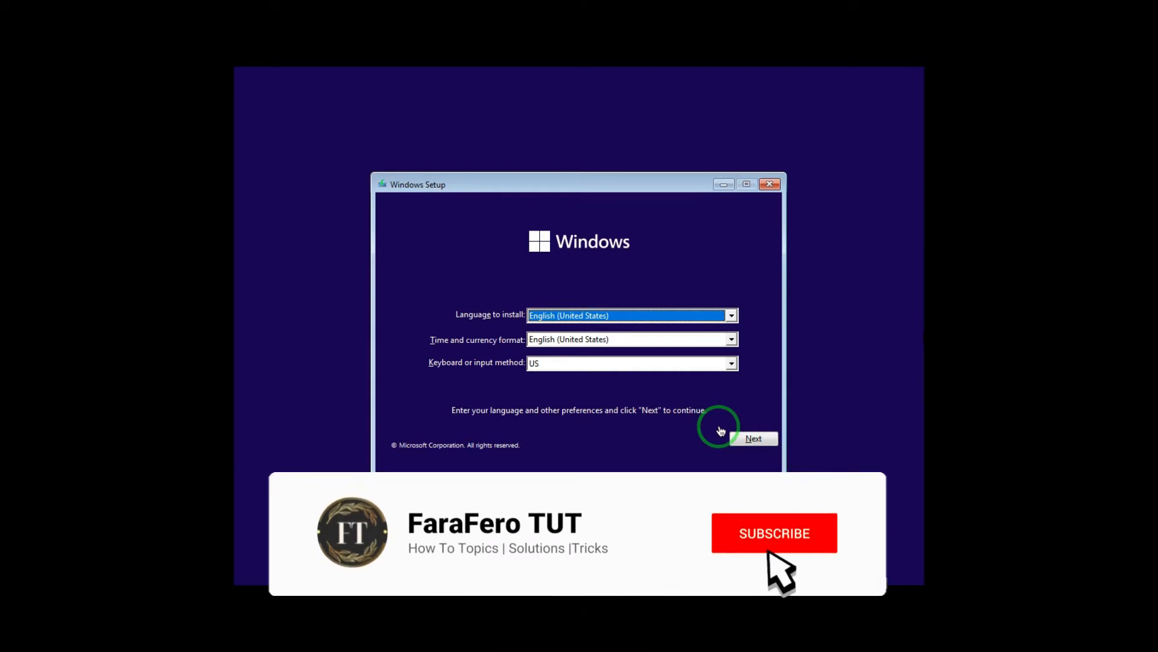
{"action": "left_click", "coordinate": [774, 533]}
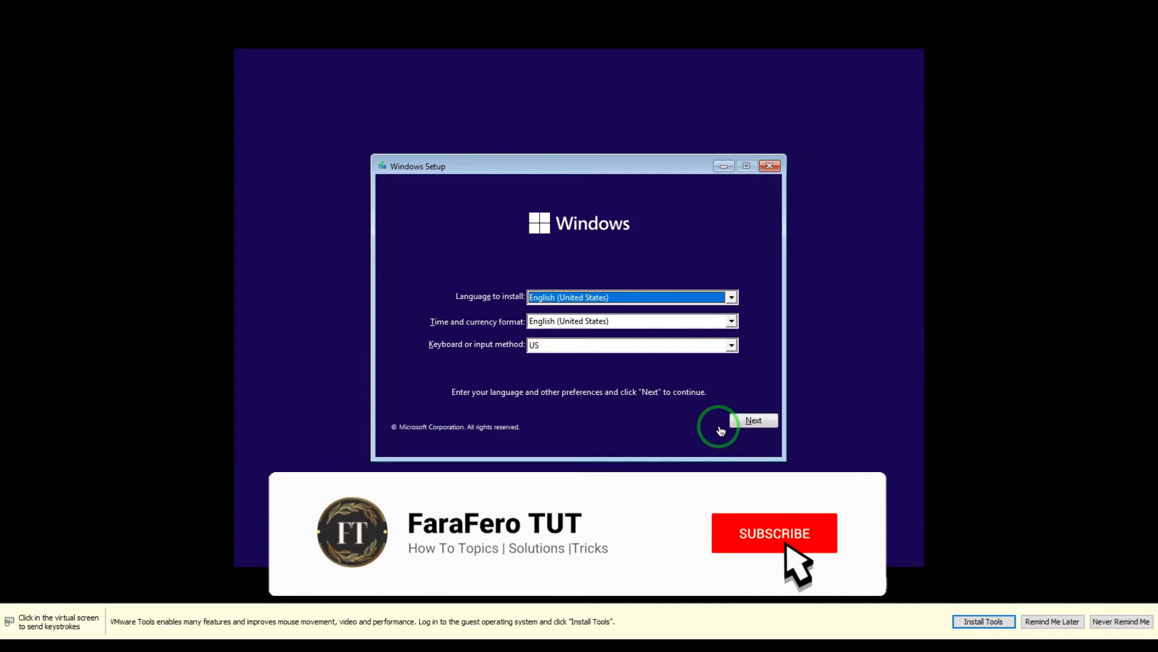
{"action": "left_click", "coordinate": [774, 532]}
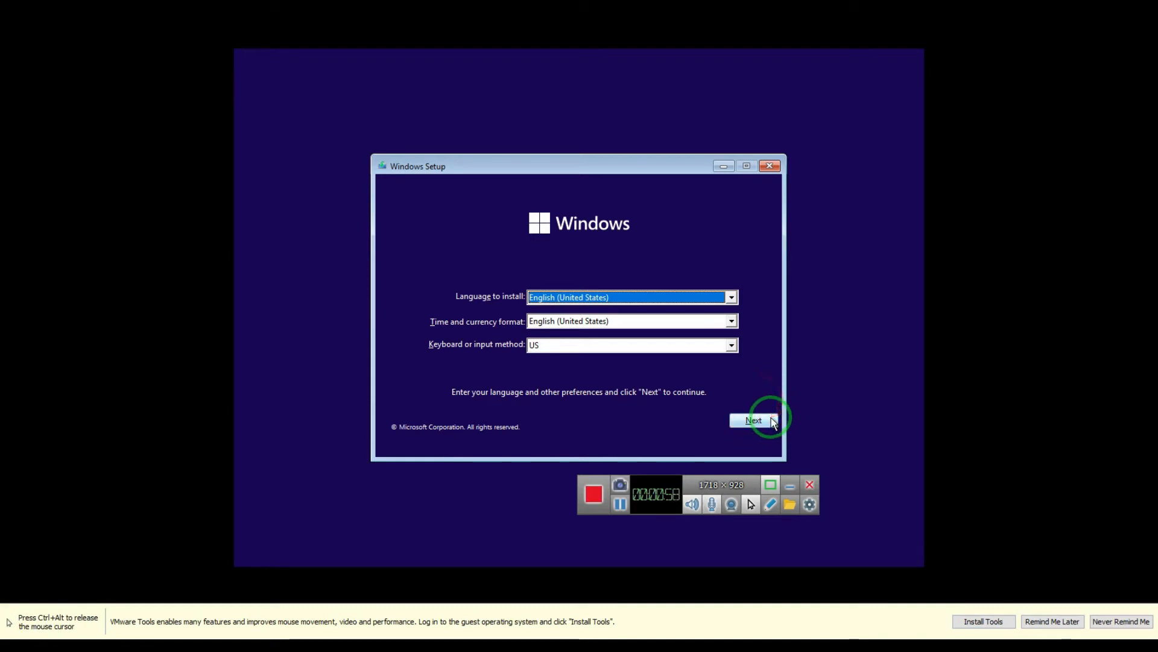
{"action": "key", "text": "shift+f10"}
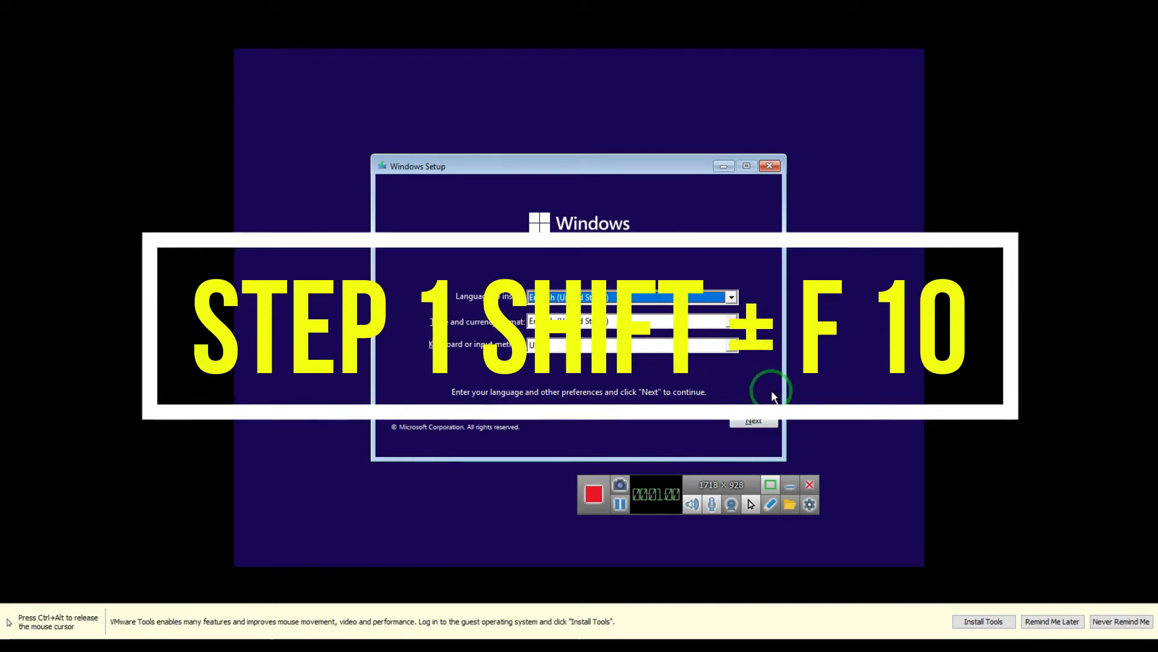
{"action": "key", "text": "shift+f10"}
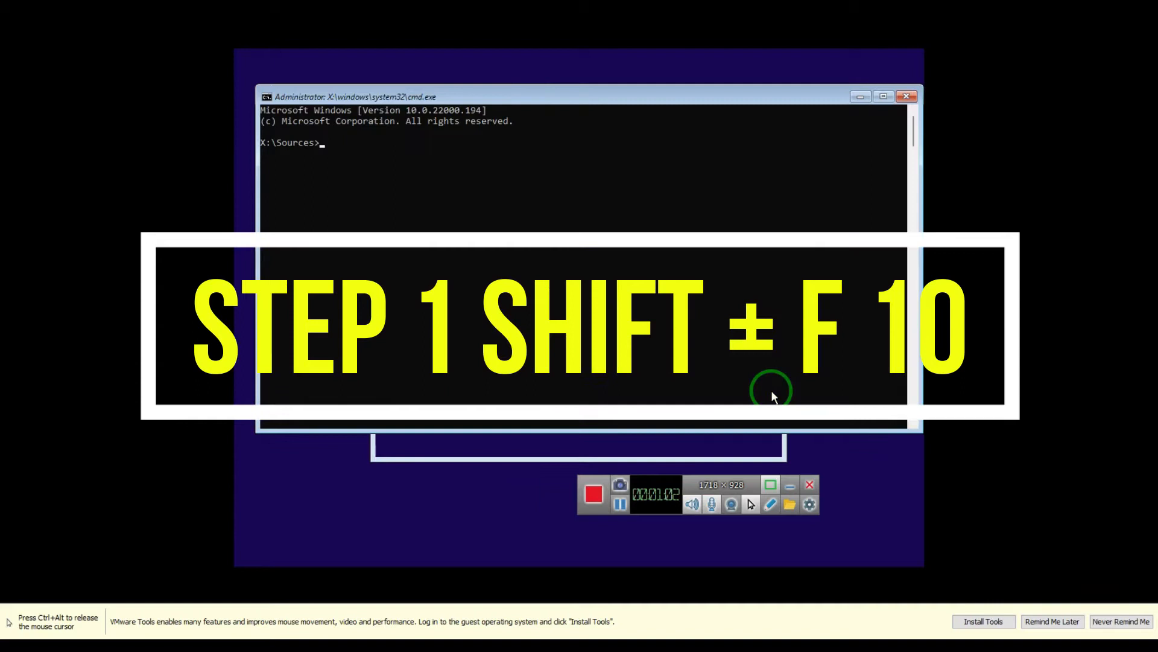
{"action": "type", "text": "rege"}
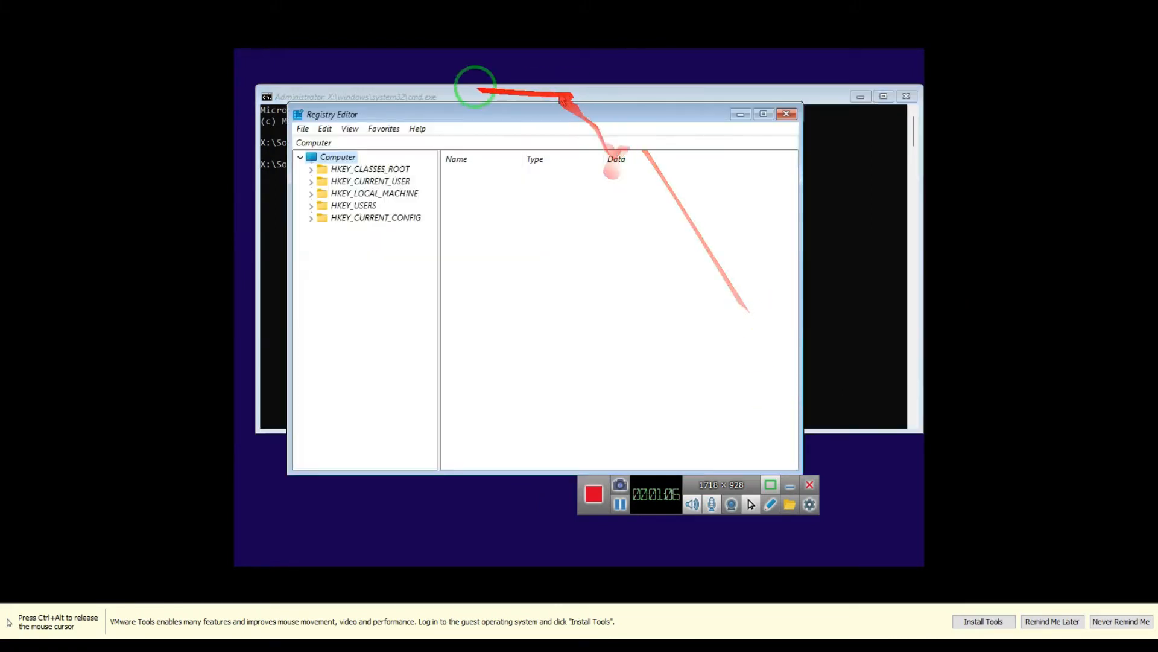
Add a key named 'labconfig' under HKEY_LOCAL_MACHINE\SYSTEM\Setup
{"action": "left_click", "coordinate": [311, 193]}
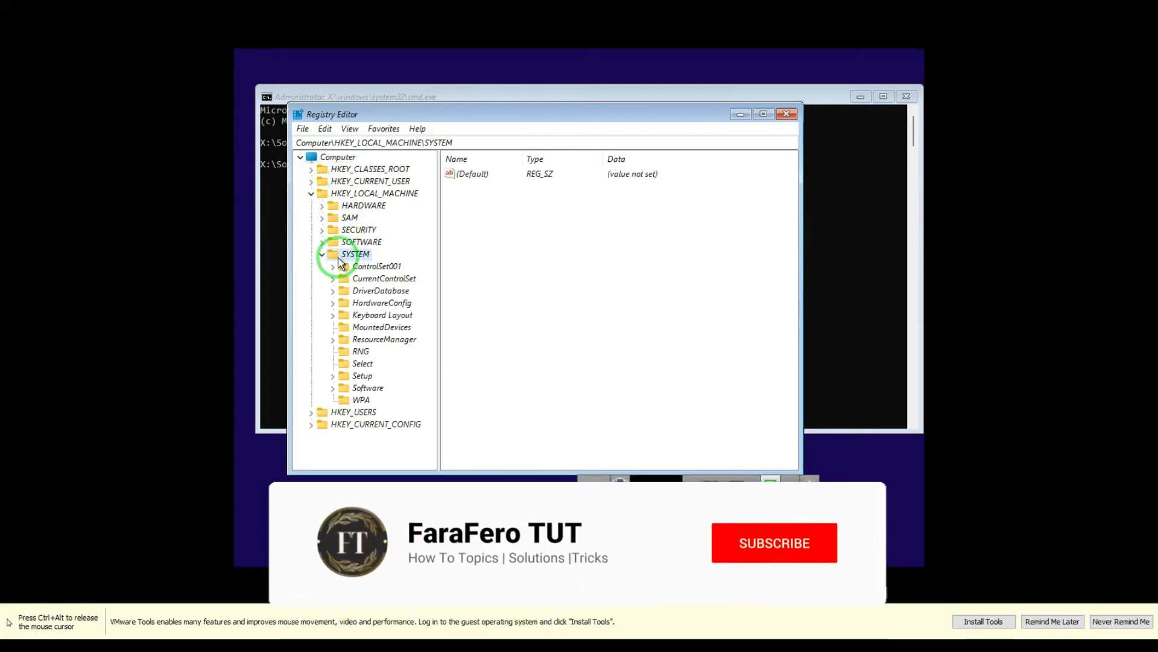
{"action": "left_click", "coordinate": [362, 376]}
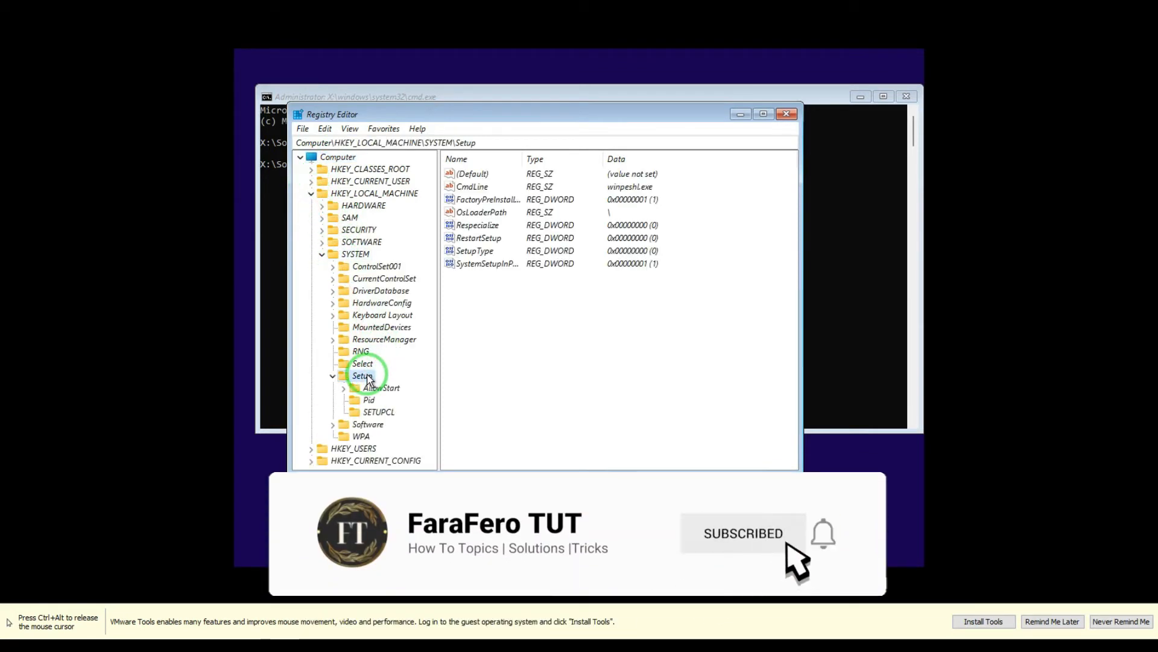
{"action": "right_click", "coordinate": [363, 376]}
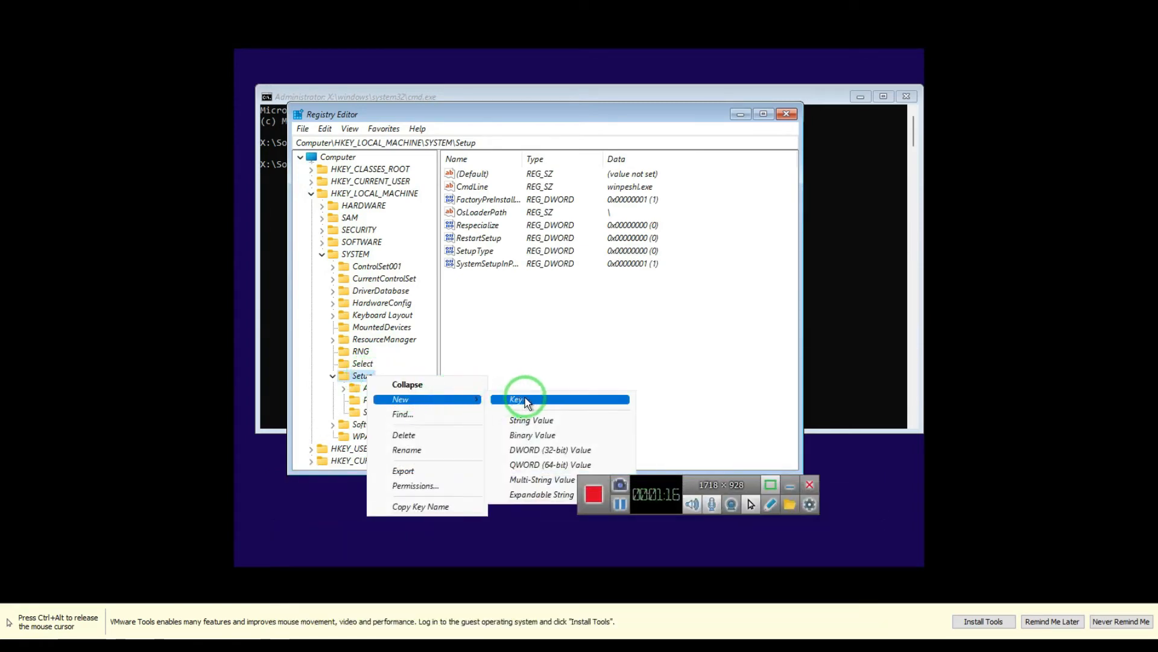
{"action": "left_click", "coordinate": [516, 398]}
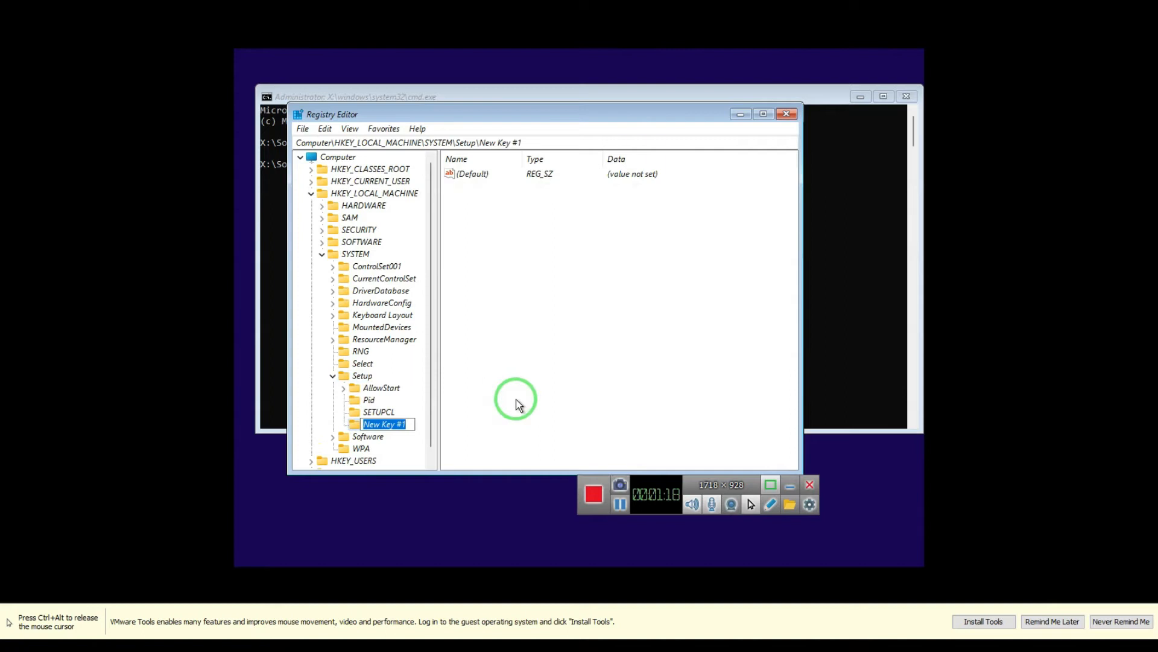
{"action": "type", "text": "labconfig"}
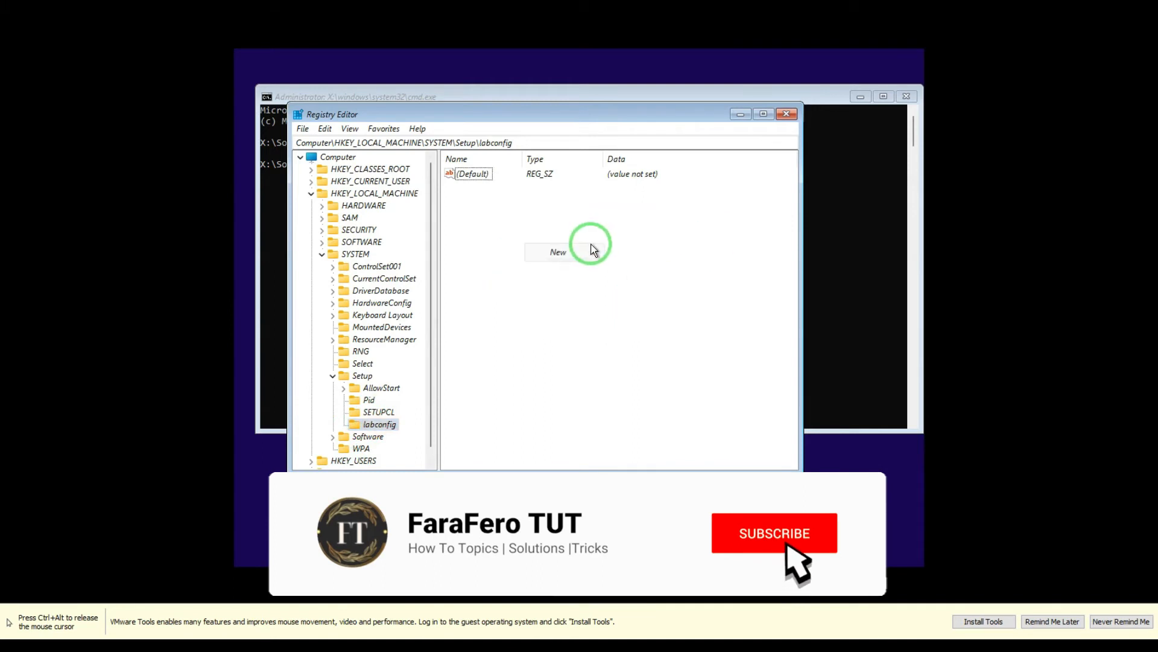
Create DWORD (32-bit) value 'bypasssecurebootcheck' in labconfig with data 1
{"action": "left_click", "coordinate": [558, 252]}
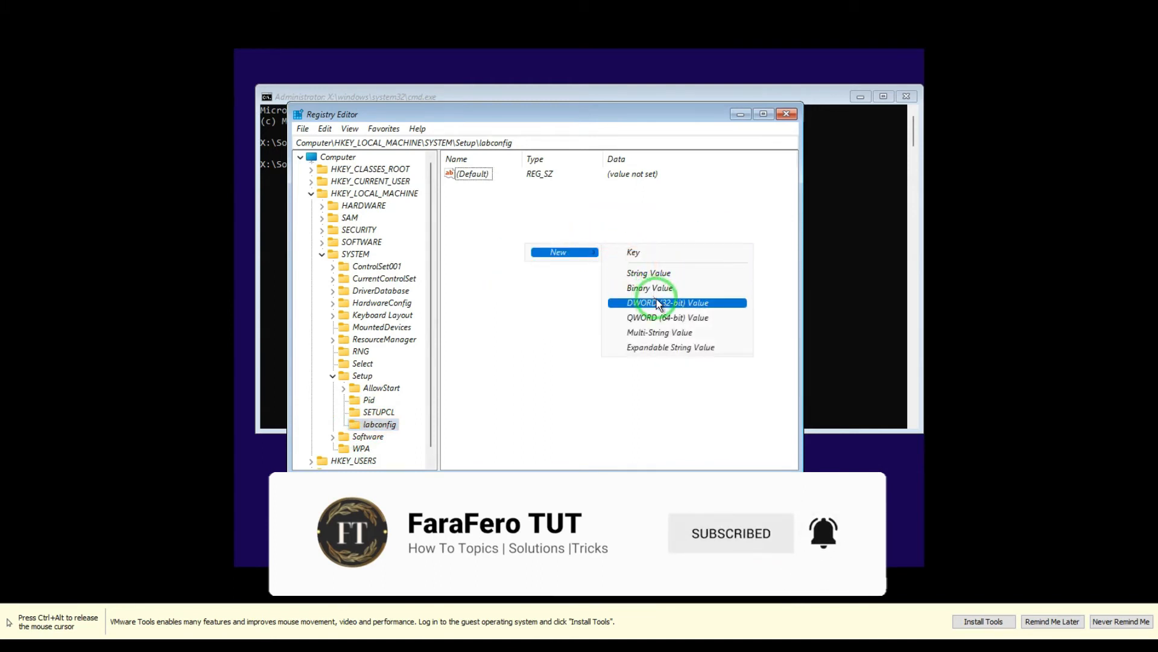
{"action": "left_click", "coordinate": [667, 302]}
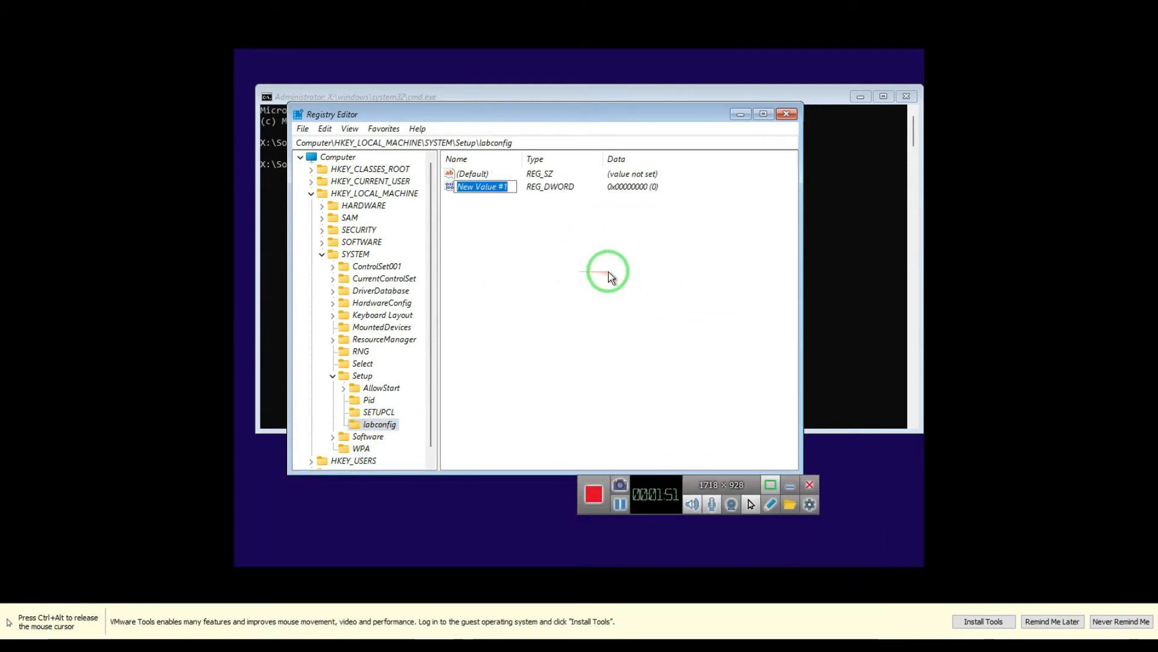
{"action": "type", "text": "bypasssecurebootcheck"}
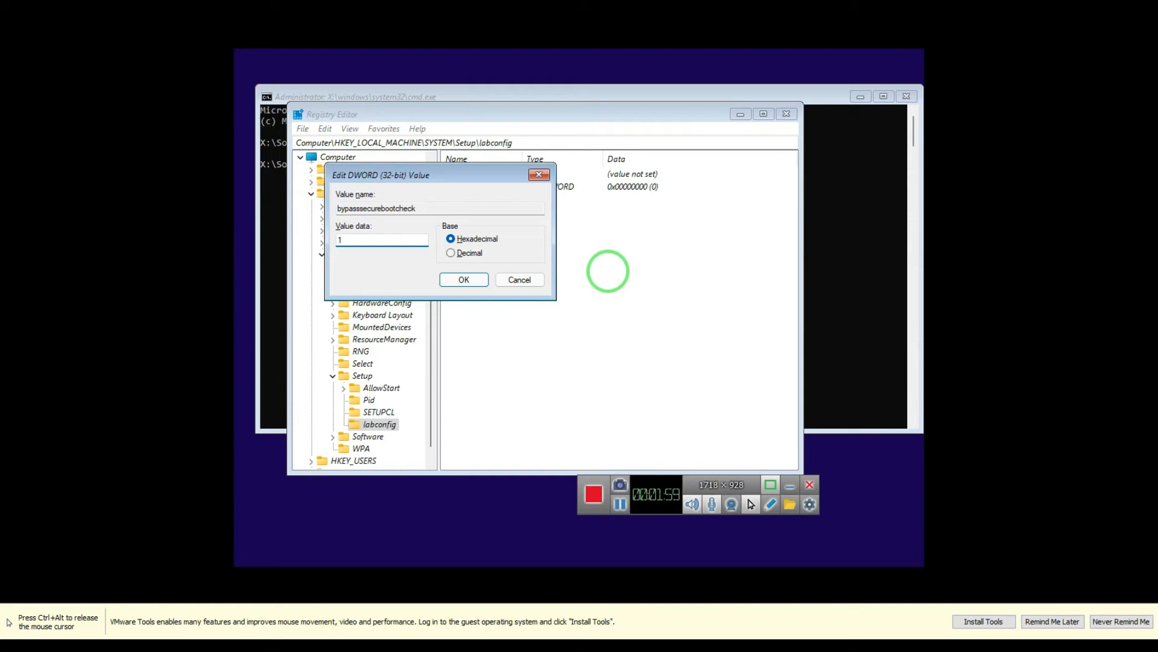
{"action": "left_click", "coordinate": [463, 279]}
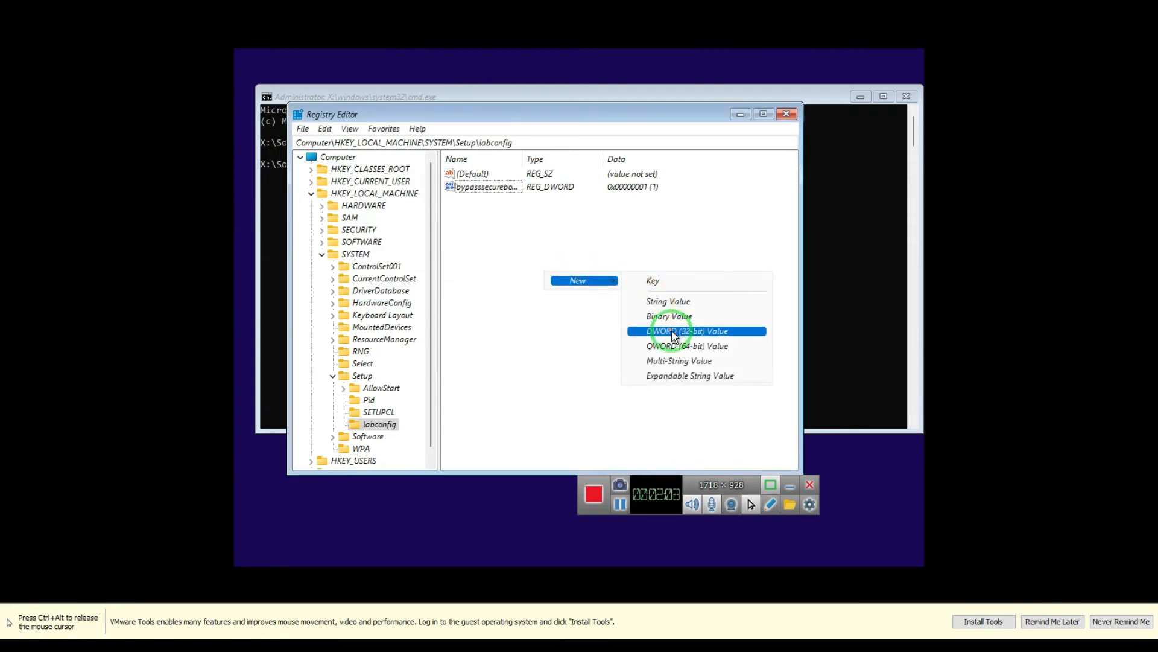
Create DWORD (32-bit) value 'bypasstpmcheck' in labconfig with data 1
{"action": "left_click", "coordinate": [687, 330]}
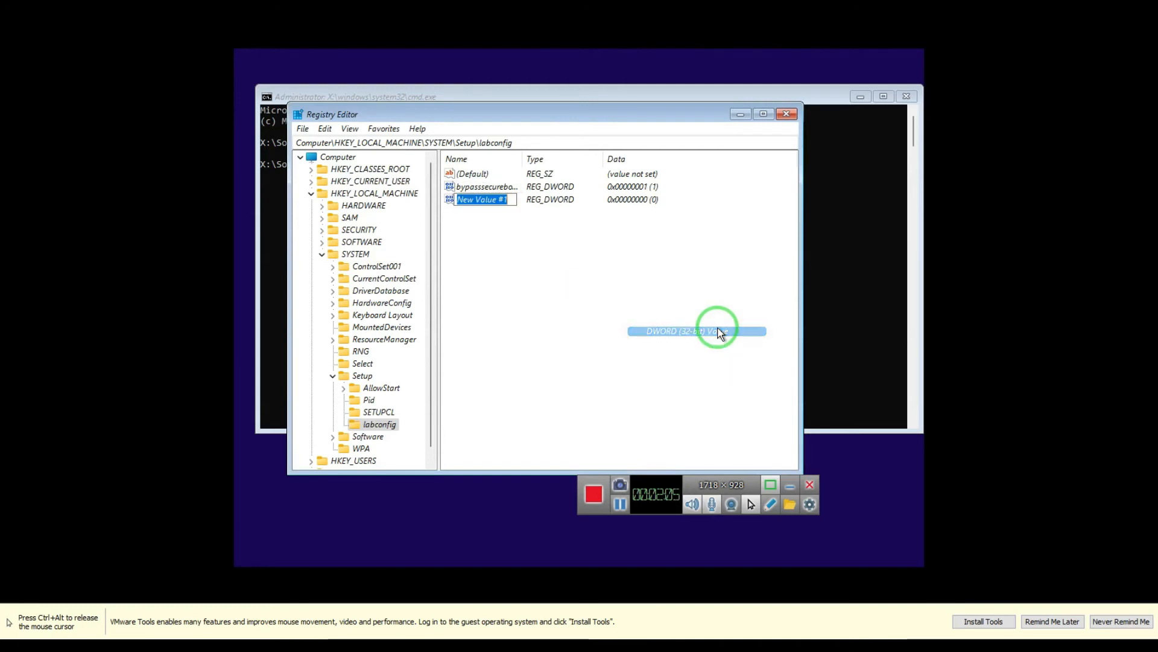
{"action": "type", "text": "bypasstpmcheck"}
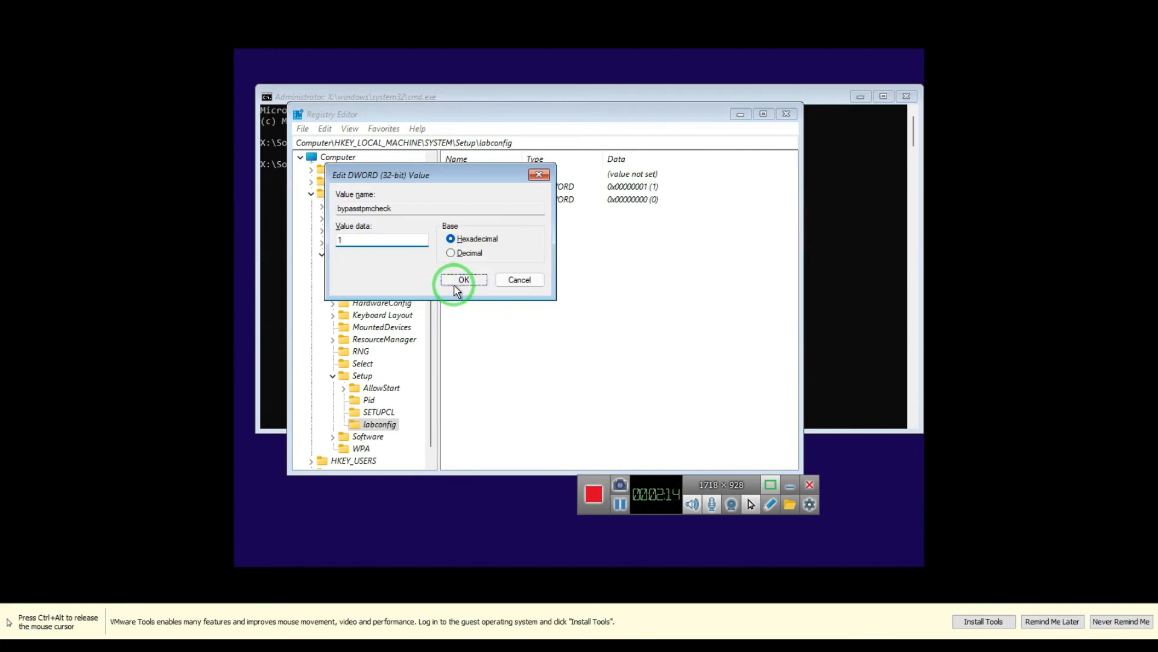
{"action": "left_click", "coordinate": [463, 279]}
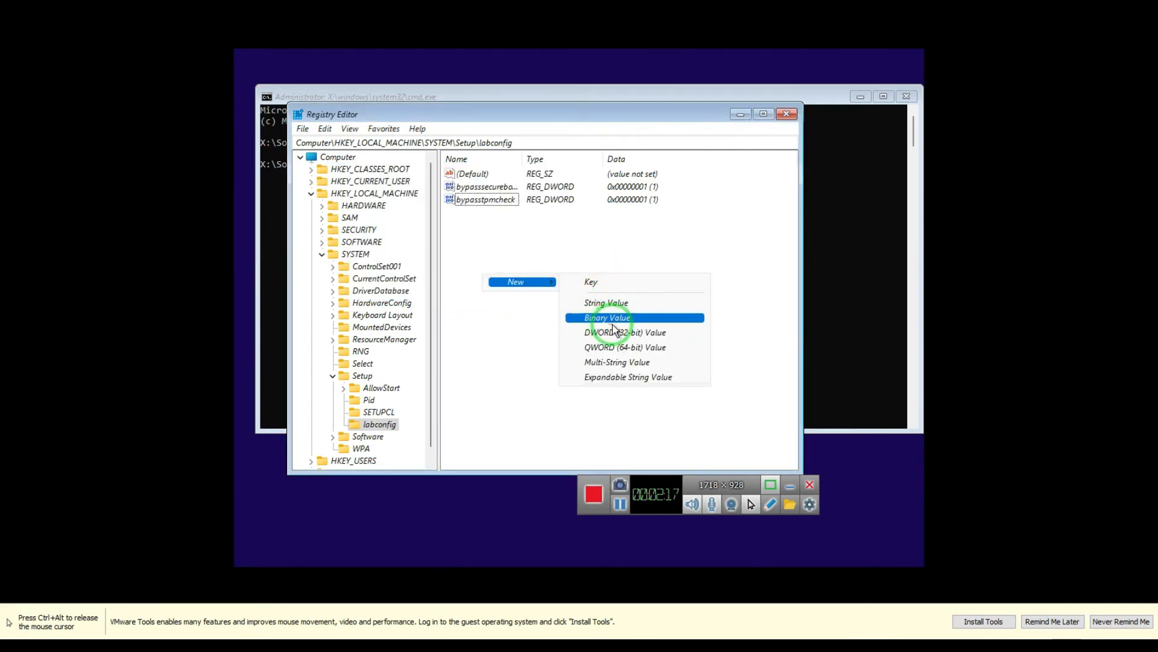
Create DWORD (32-bit) value 'bypassramcheck' in labconfig with data 1
{"action": "left_click", "coordinate": [624, 332]}
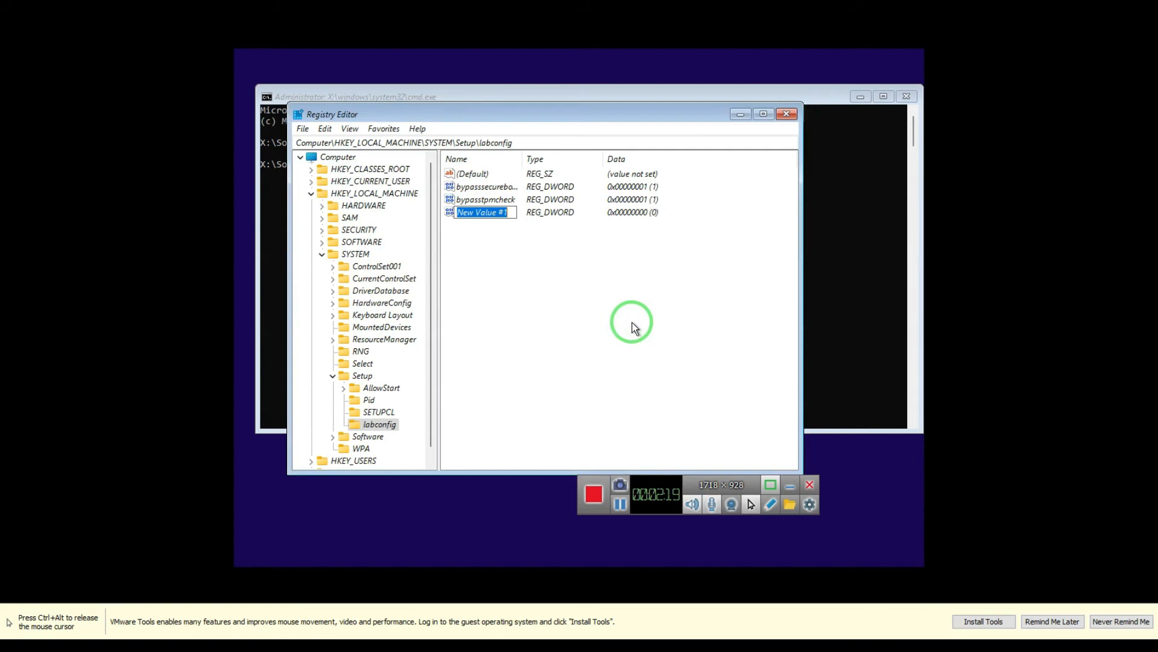
{"action": "type", "text": "bypassr"}
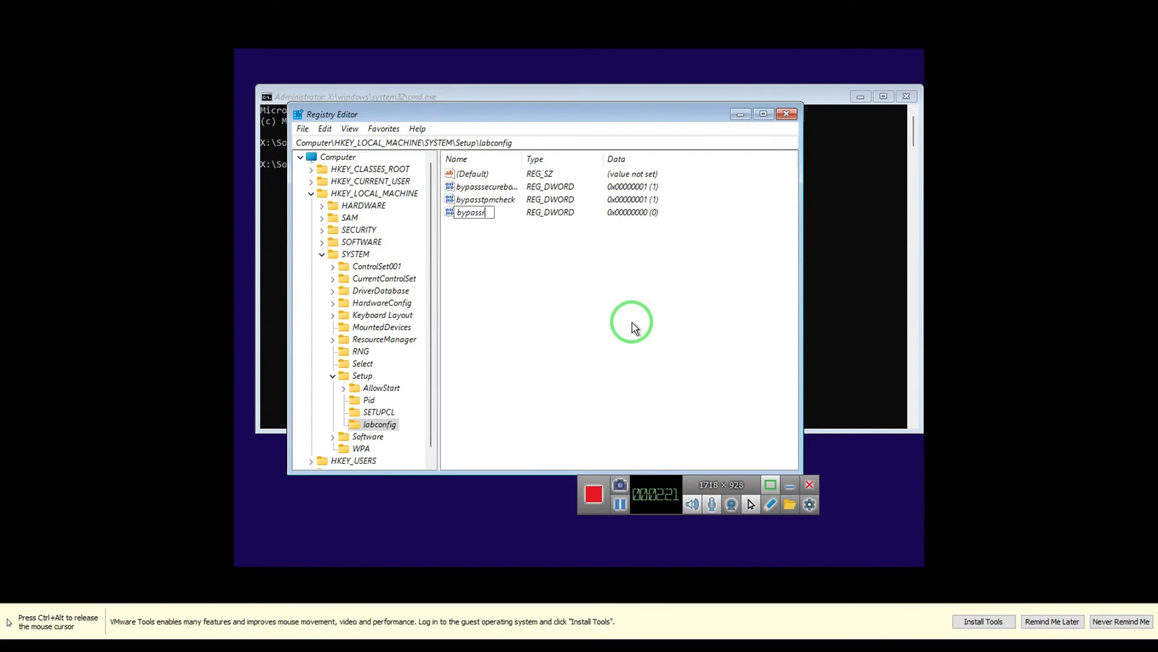
{"action": "double_click", "coordinate": [470, 212]}
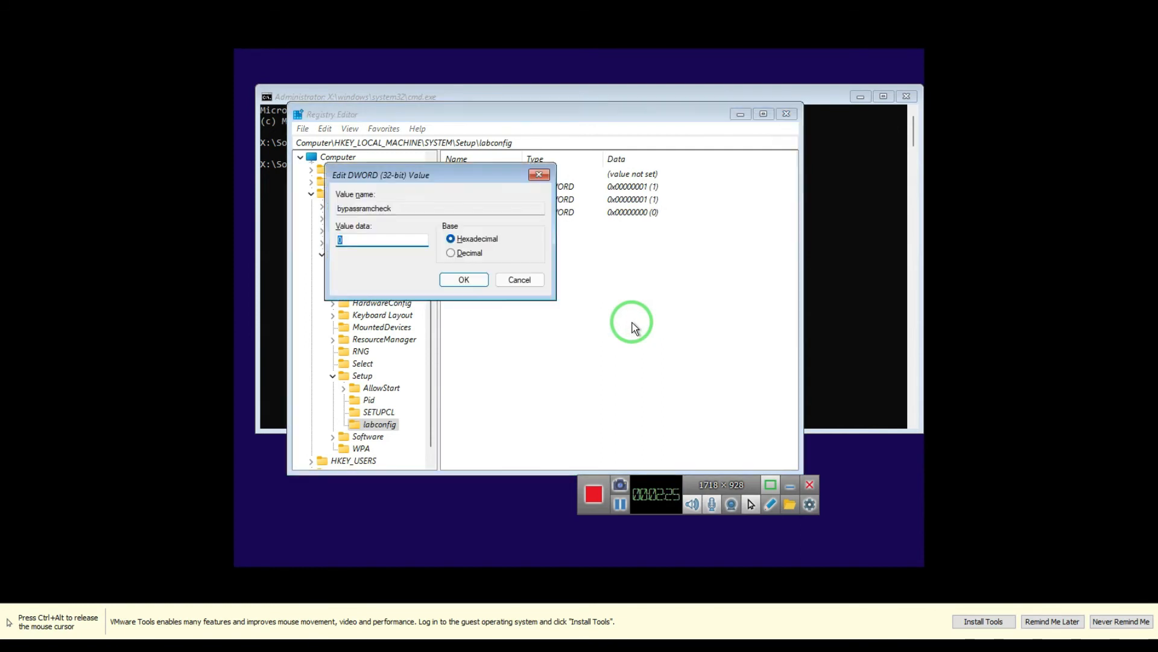
{"action": "type", "text": "1"}
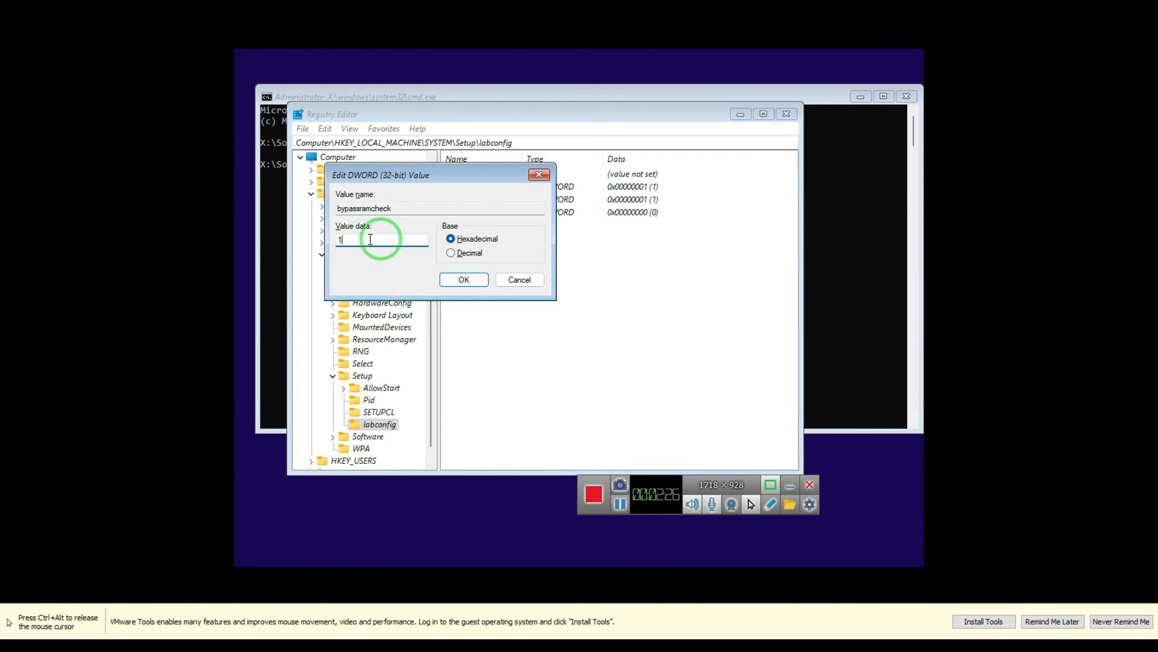
{"action": "left_click", "coordinate": [463, 279]}
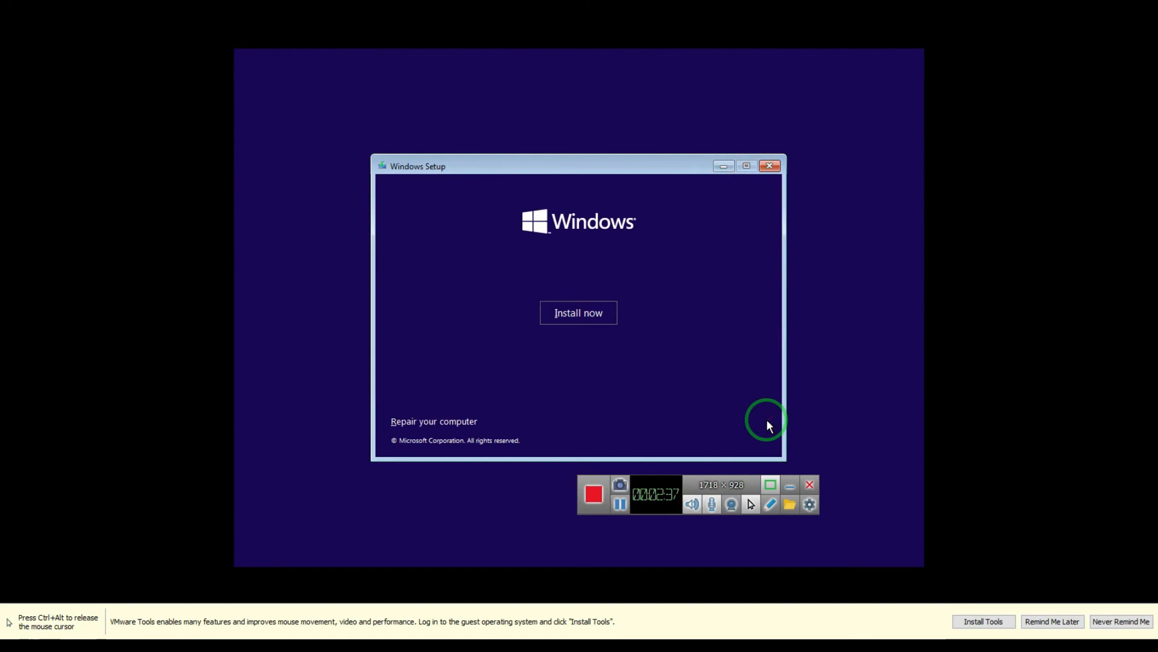
Begin installing with no product key and choose Windows 11 Pro
{"action": "left_click", "coordinate": [578, 313]}
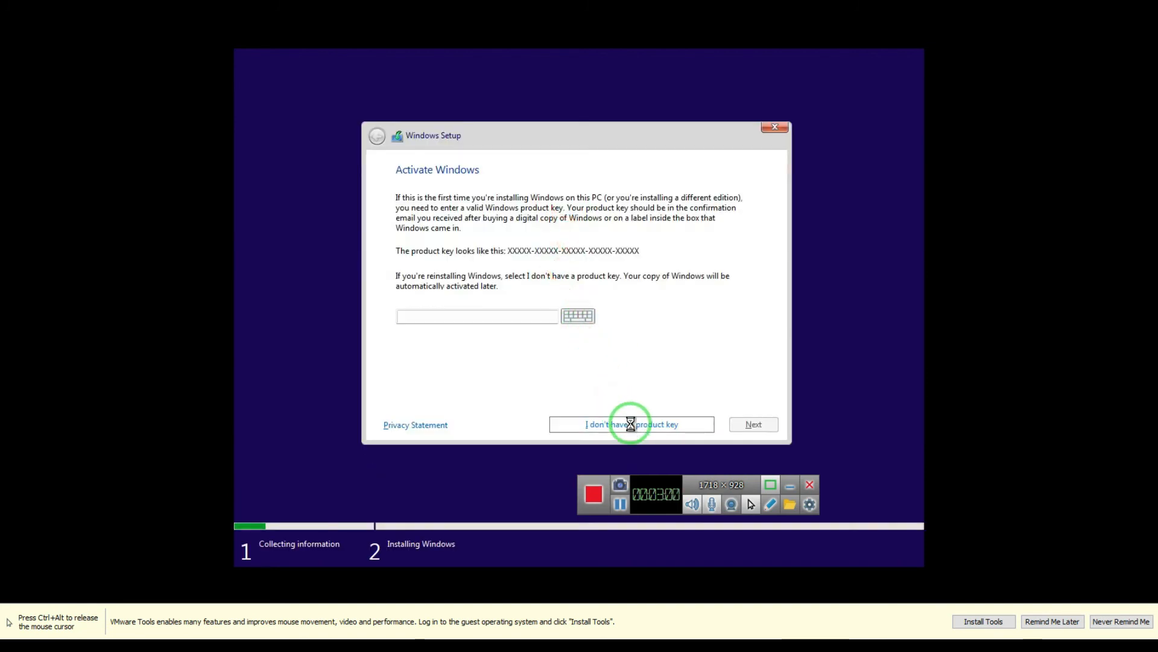
{"action": "left_click", "coordinate": [632, 423]}
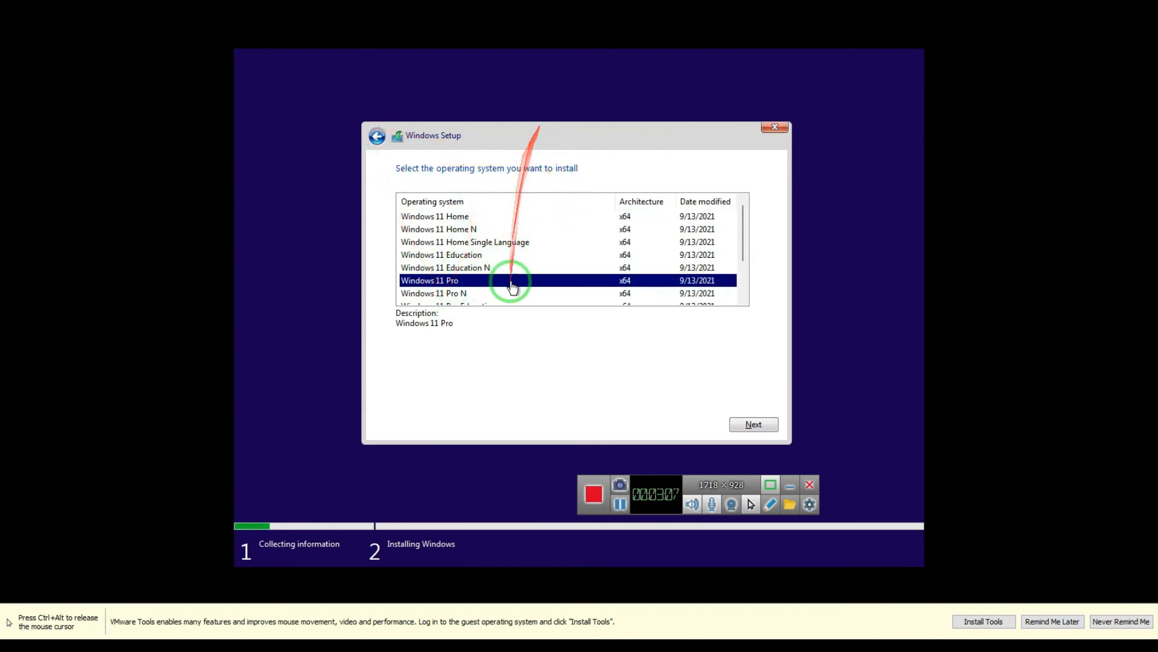
{"action": "mouse_move", "coordinate": [753, 423]}
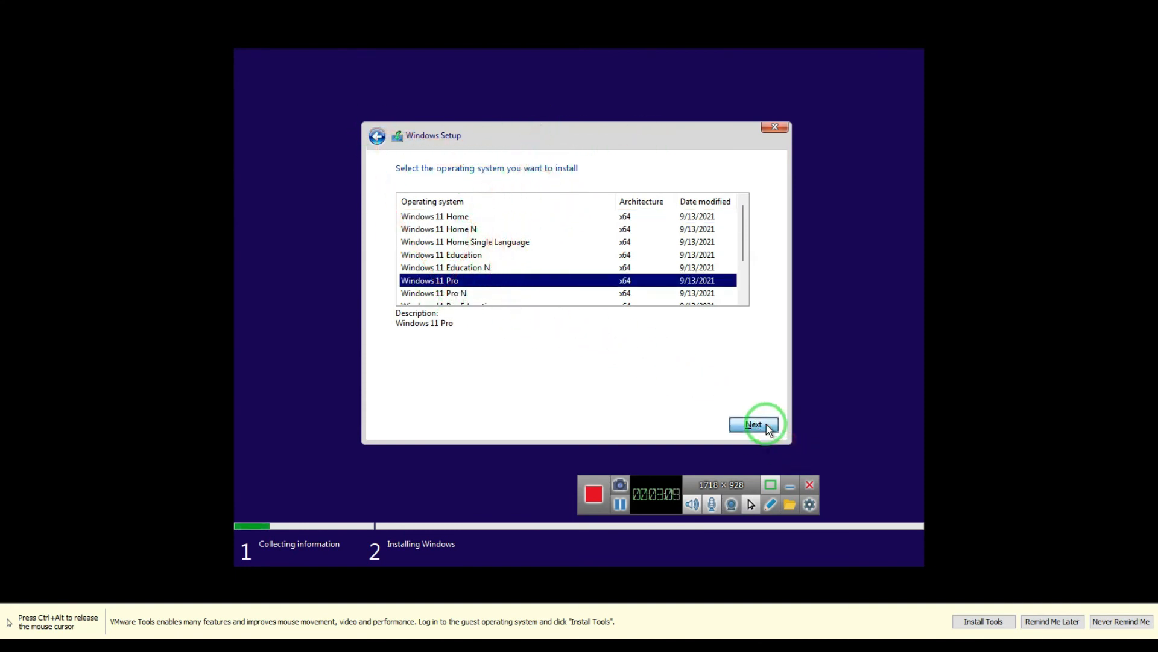
{"action": "left_click", "coordinate": [753, 423]}
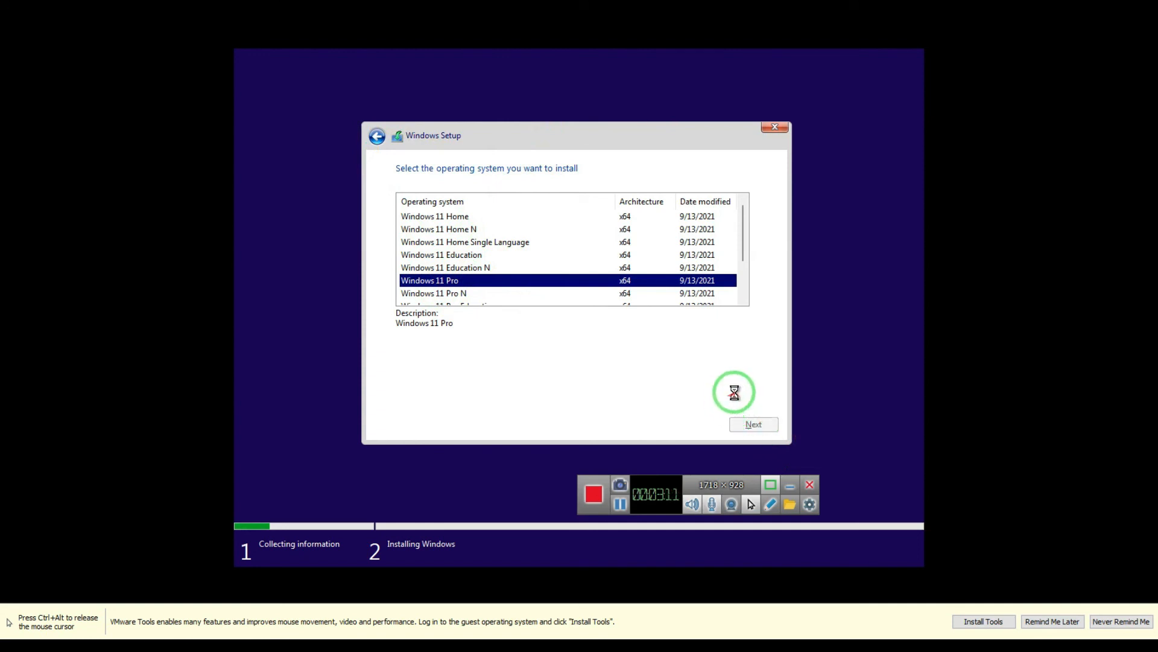
{"action": "mouse_move", "coordinate": [704, 399]}
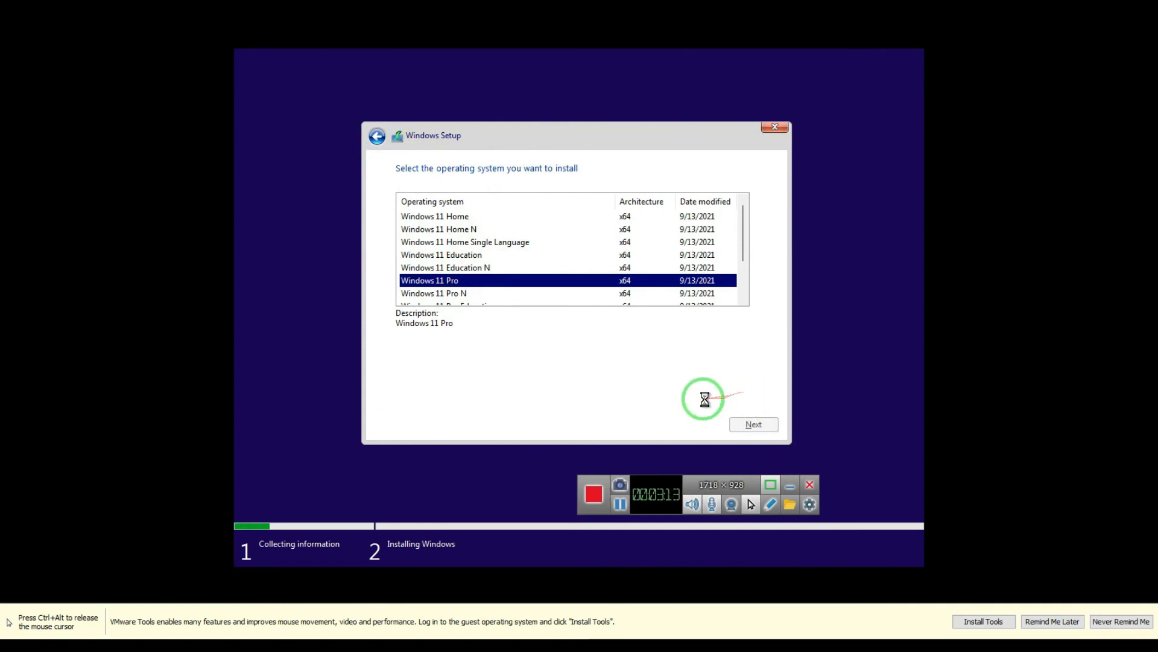
{"action": "left_click", "coordinate": [753, 424]}
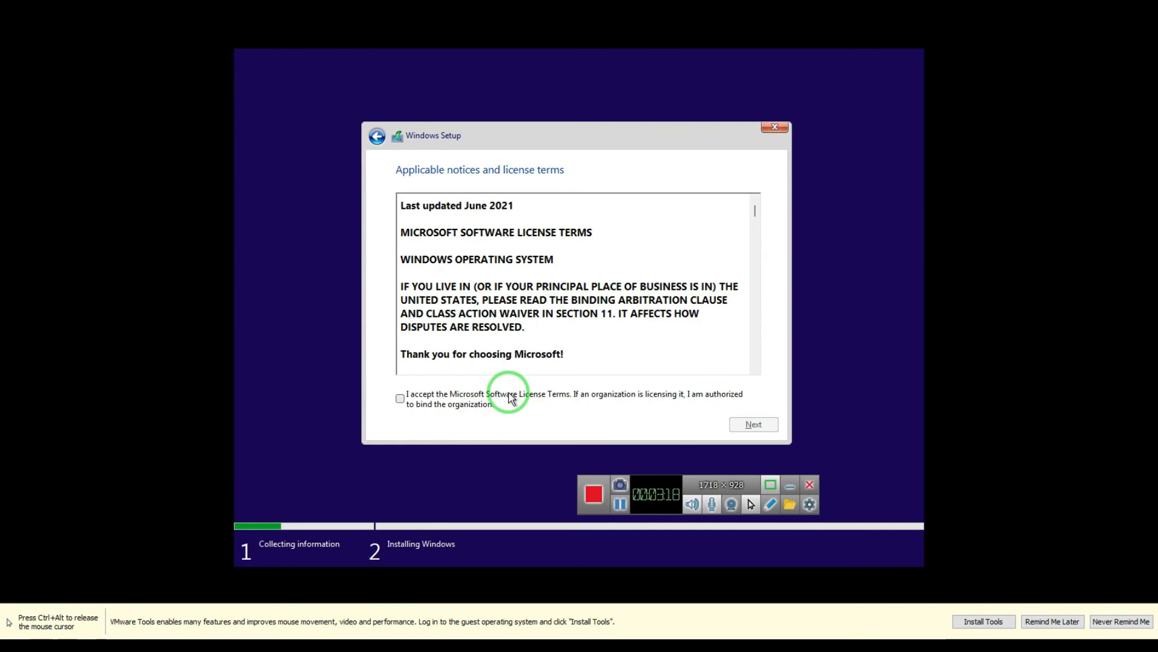